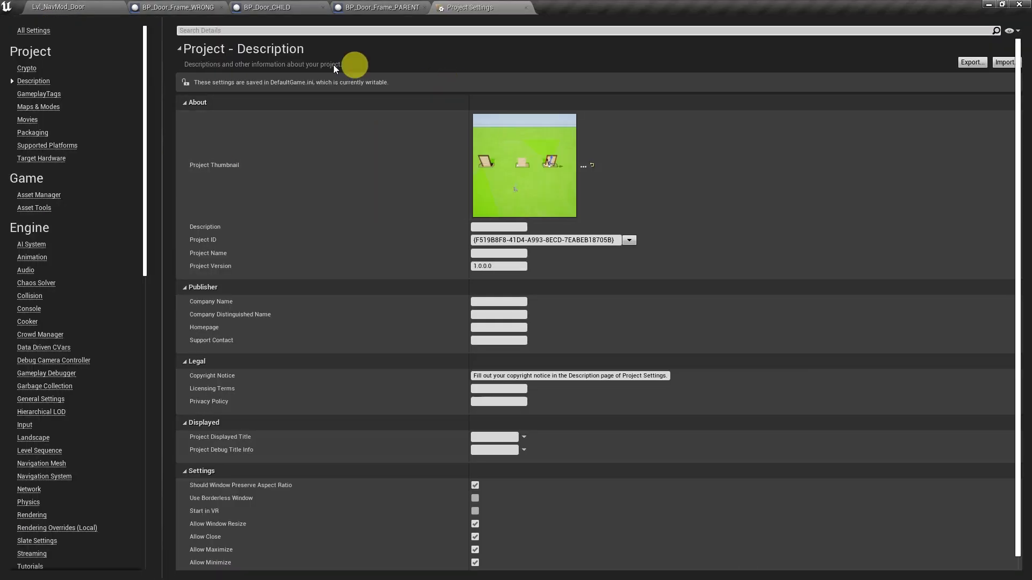
Search 'runt', set Runtime Generation to Dynamic Modifiers Only, and close Project Settings
text(runtime)
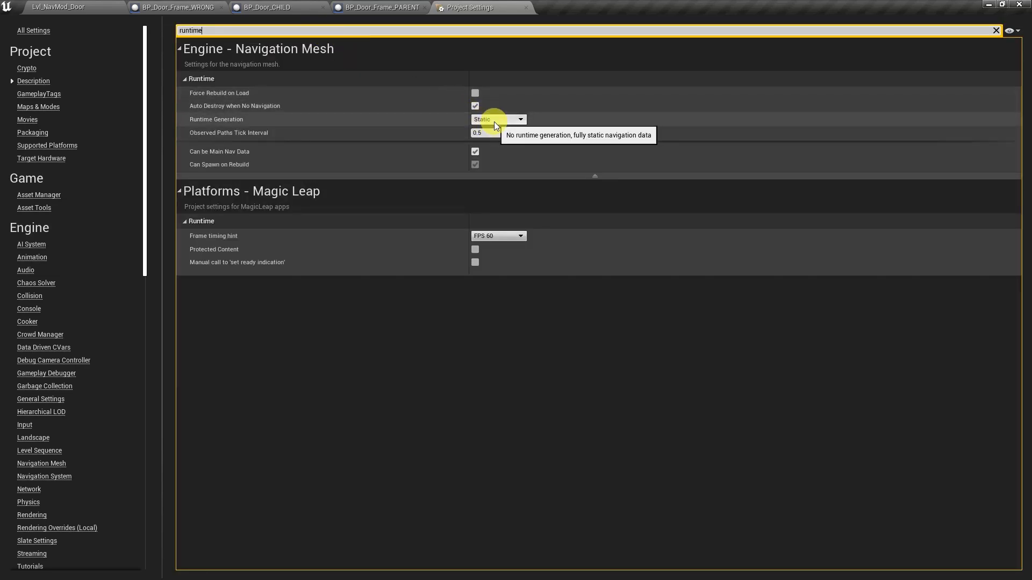
click(520, 120)
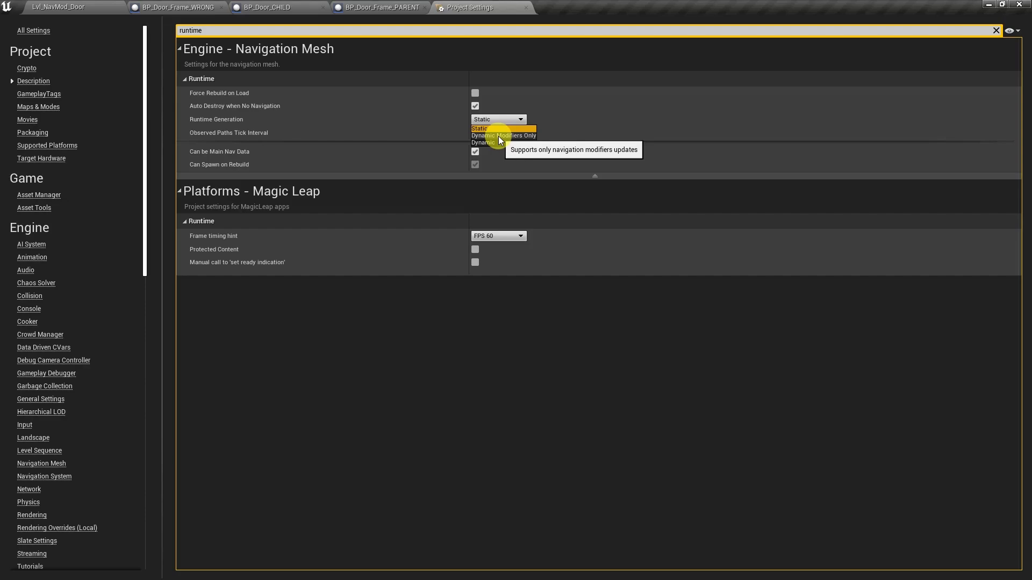
click(503, 135)
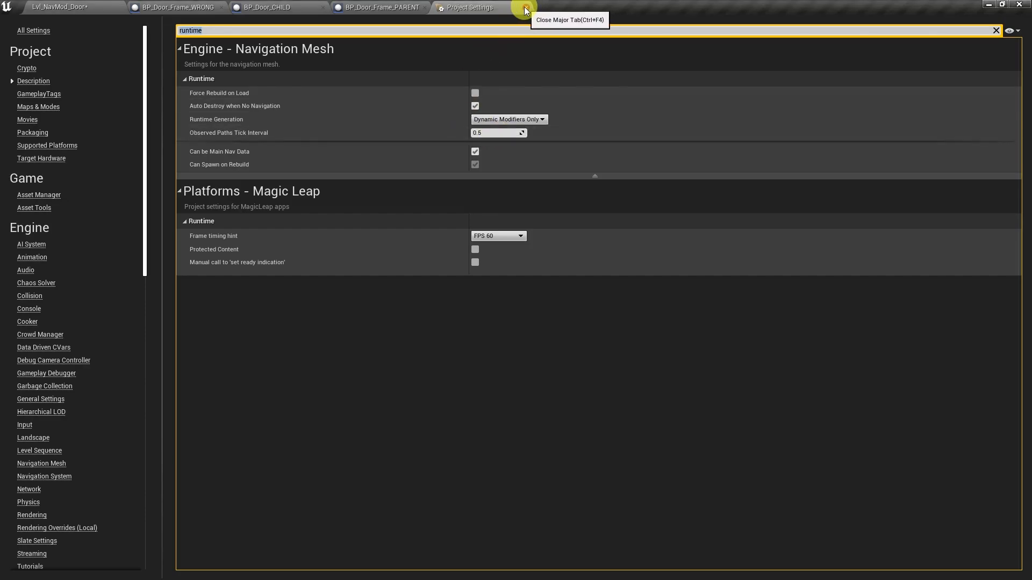
click(525, 7)
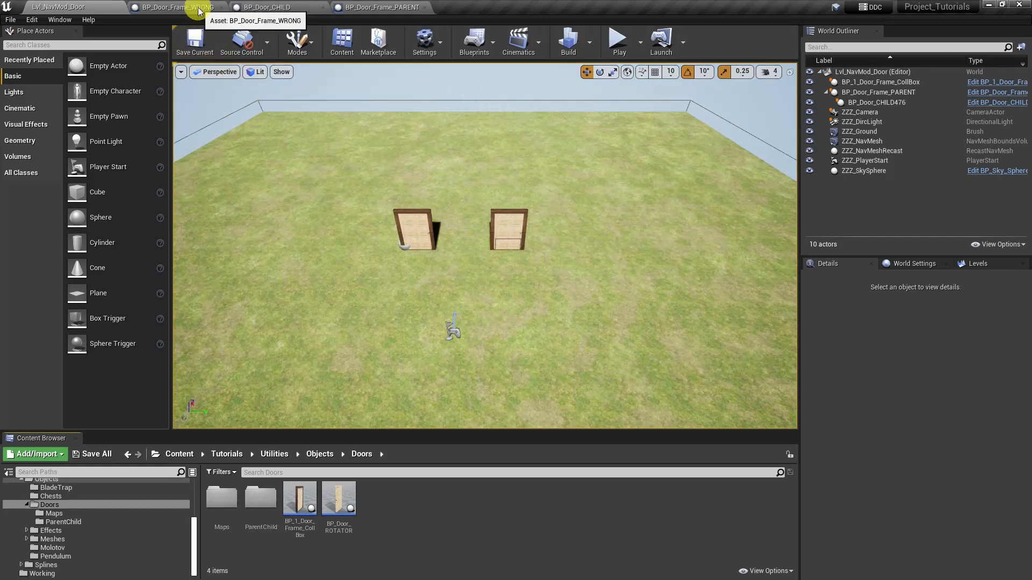
In BP_Door_Frame_WRONG, inspect the NavModifier component, then the SM_Door mesh settings
click(174, 7)
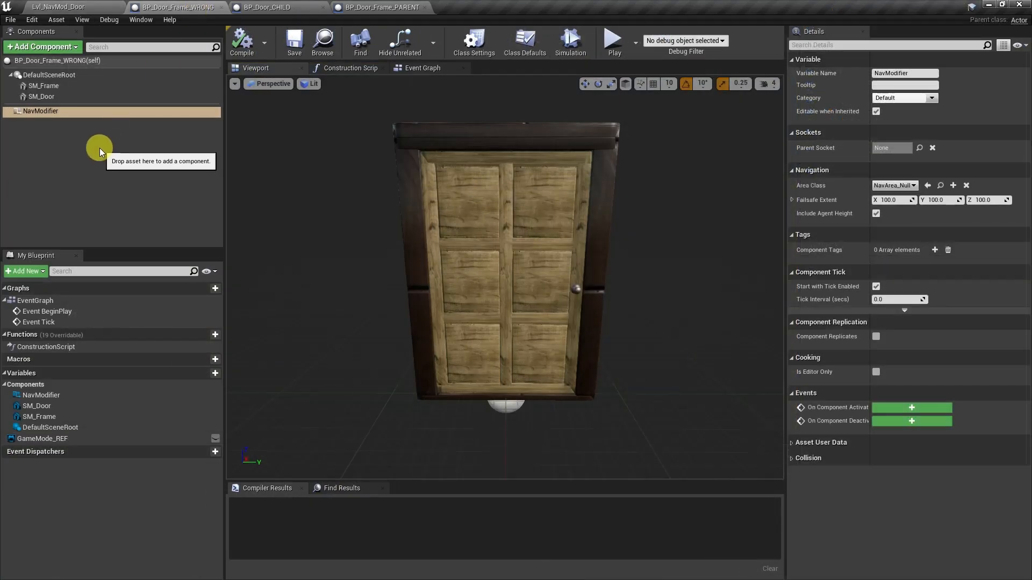
mouse_move(41, 111)
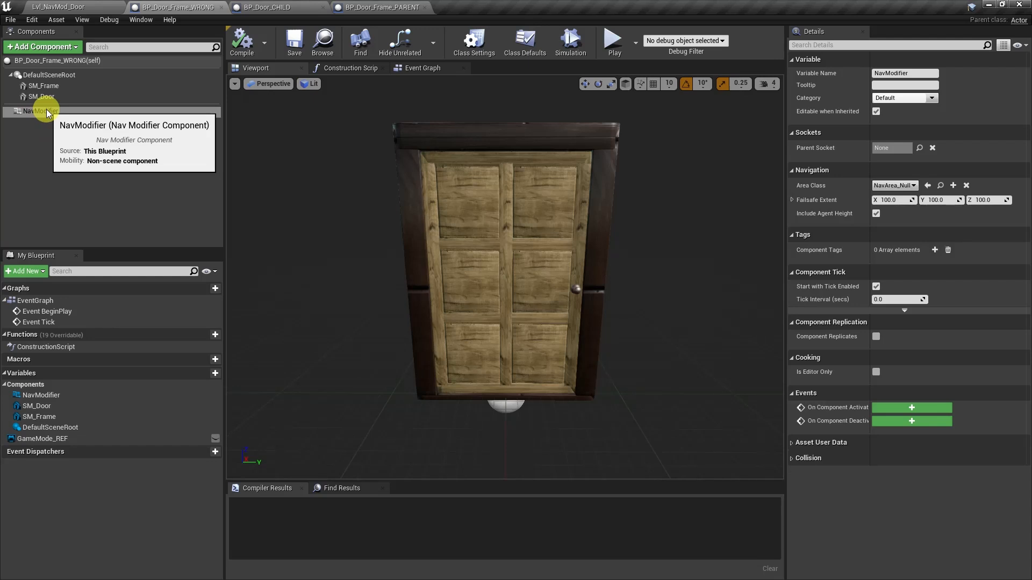
click(40, 111)
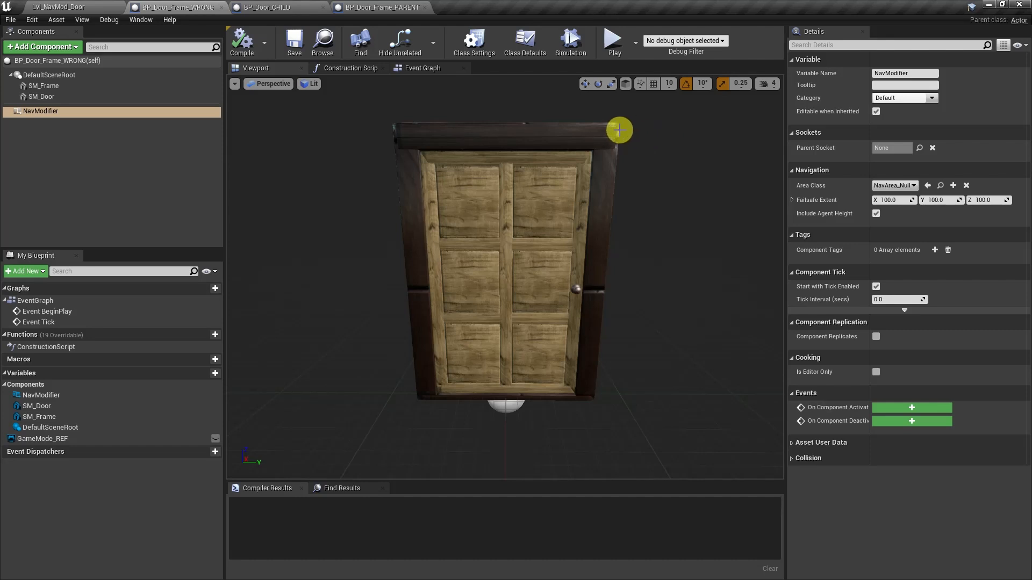
mouse_move(459, 394)
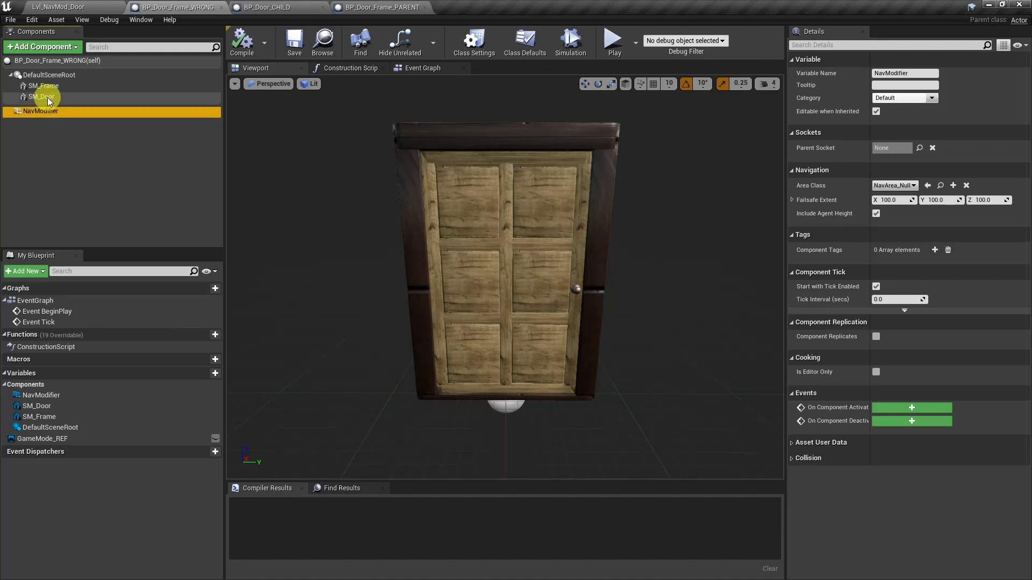
click(43, 97)
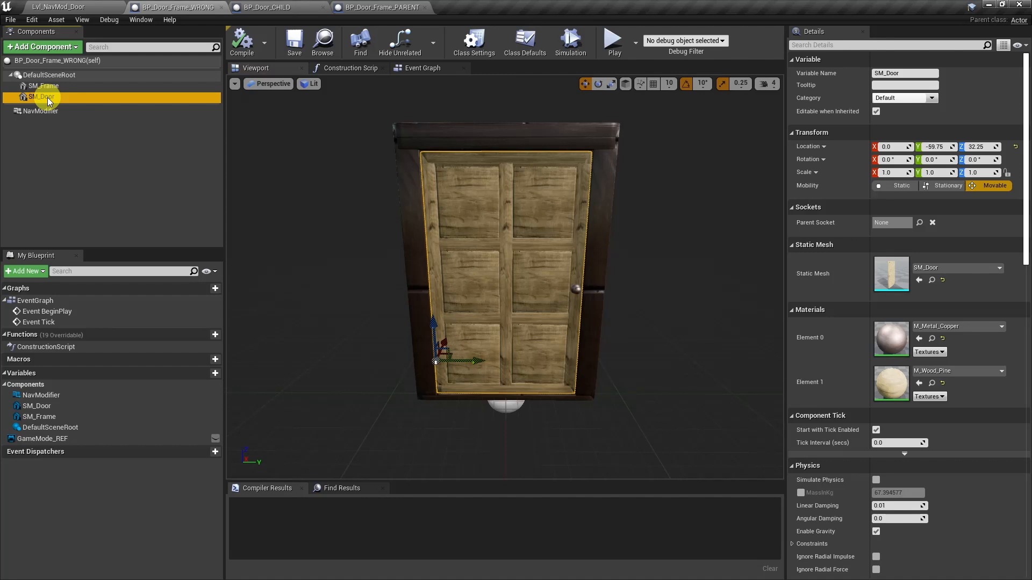
mouse_move(276, 7)
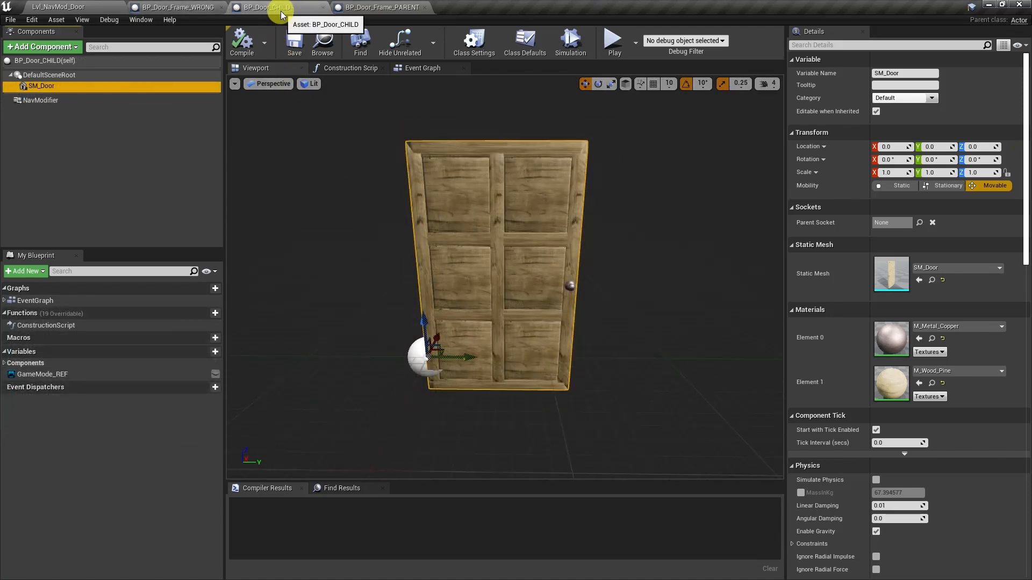
mouse_move(41, 85)
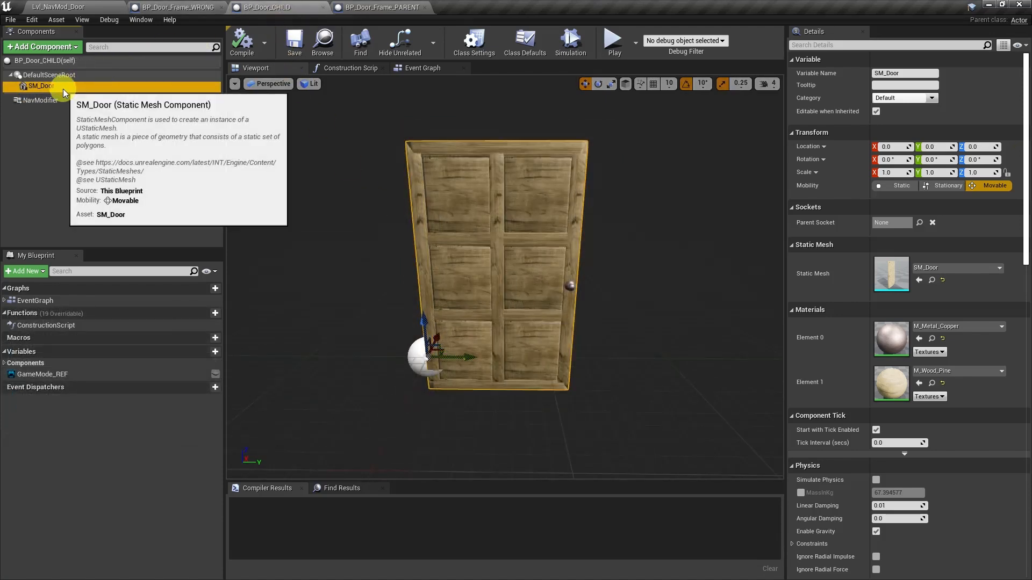
mouse_move(41, 100)
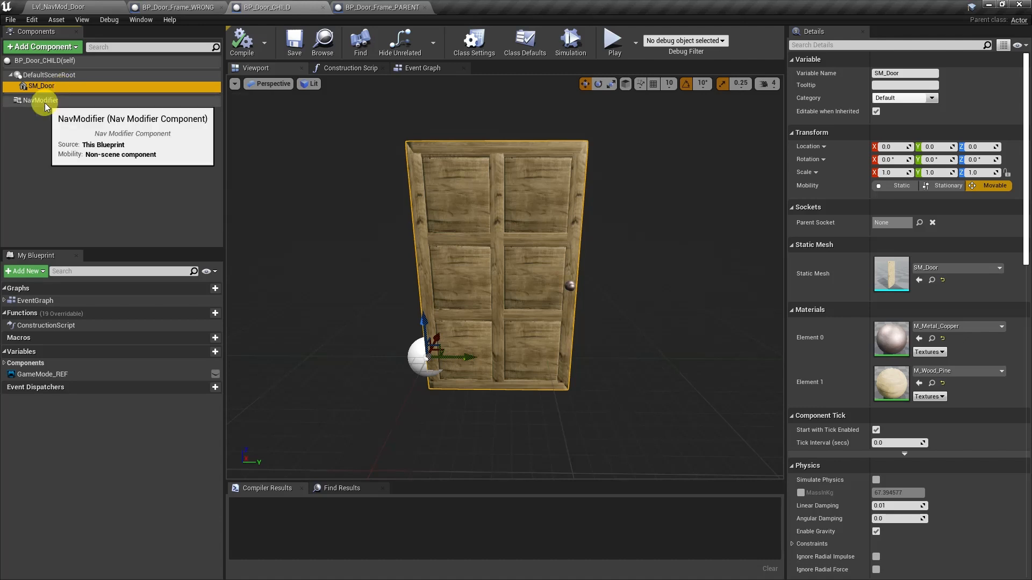
Inspect BP_Door_CHILD's null-area NavModifier in the viewport, then switch to BP_Door_Frame_PARENT
click(41, 100)
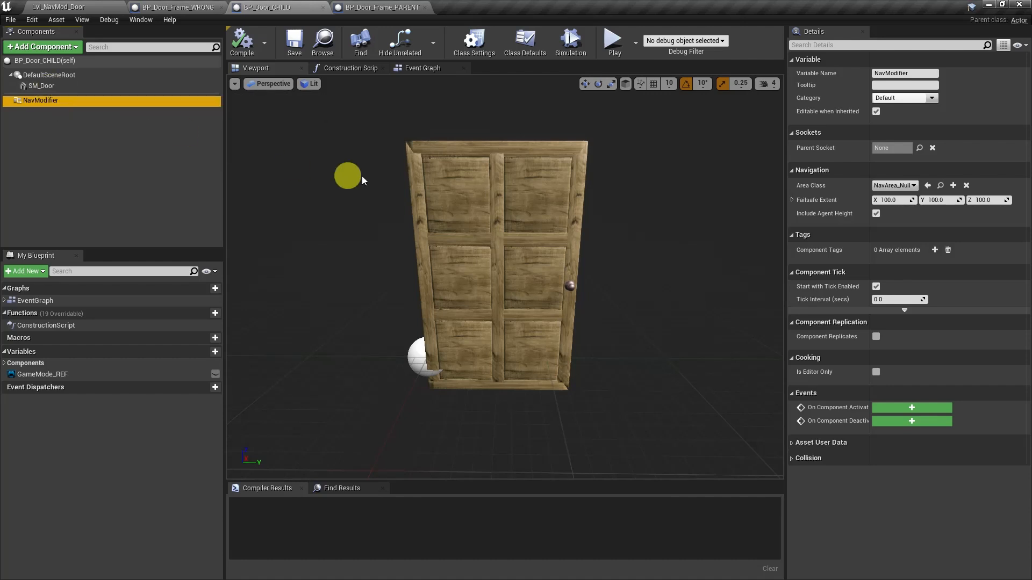
drag(348, 176, 461, 393)
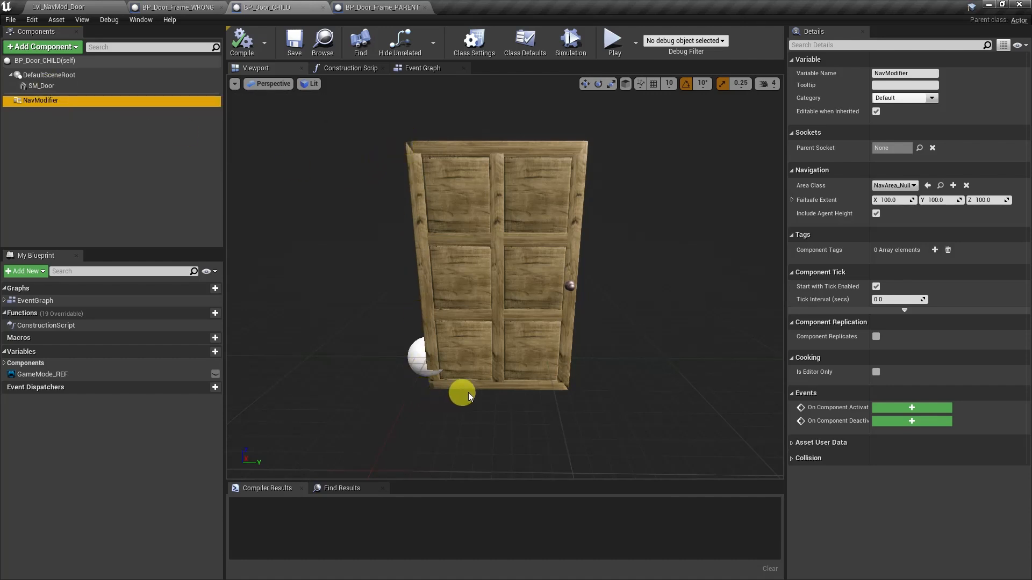
drag(460, 394, 414, 138)
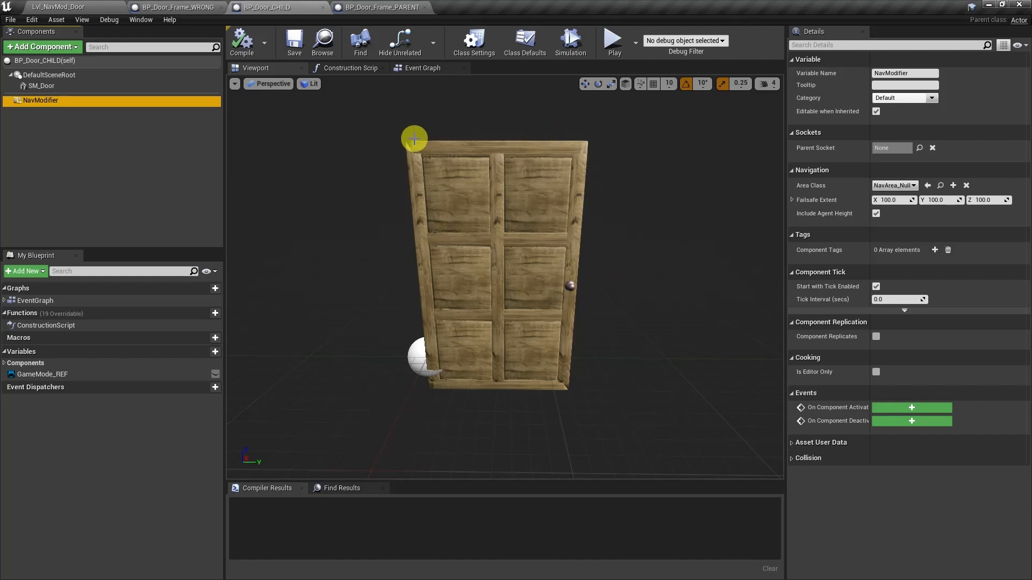
click(41, 85)
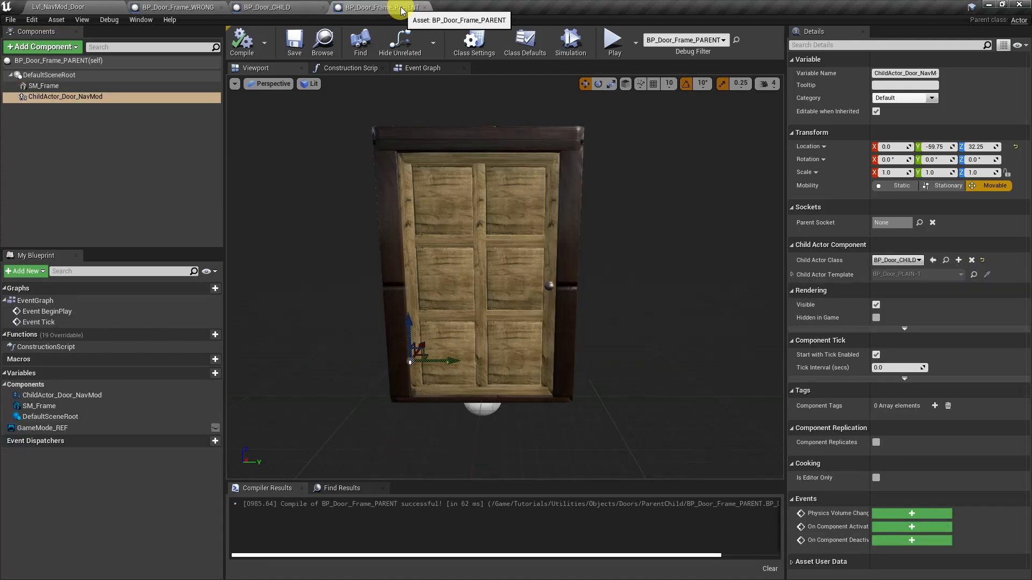
Search Add Component for 'child' to find Child Actor, then save BP_Door_Frame_PARENT
click(40, 47)
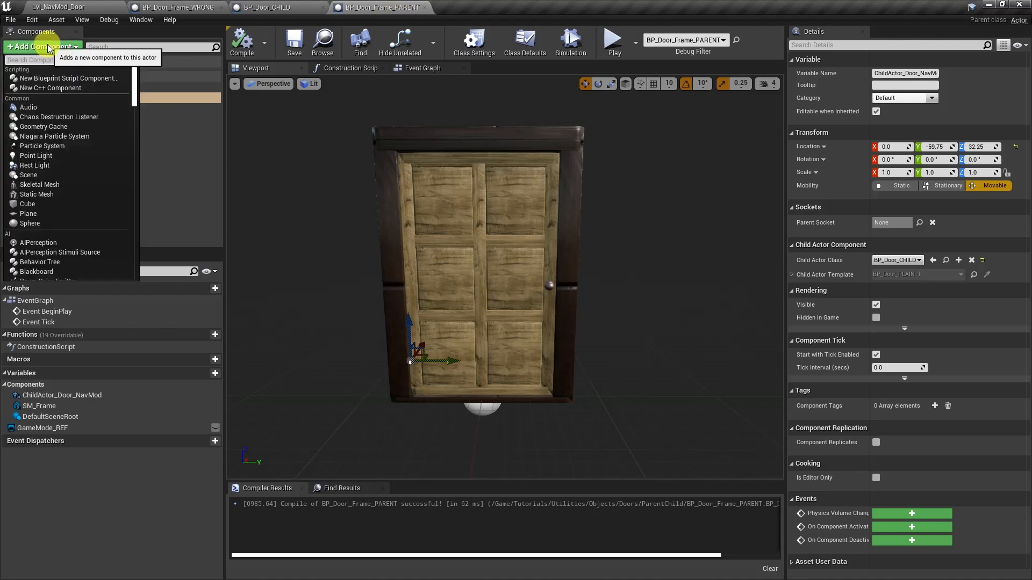
text(child)
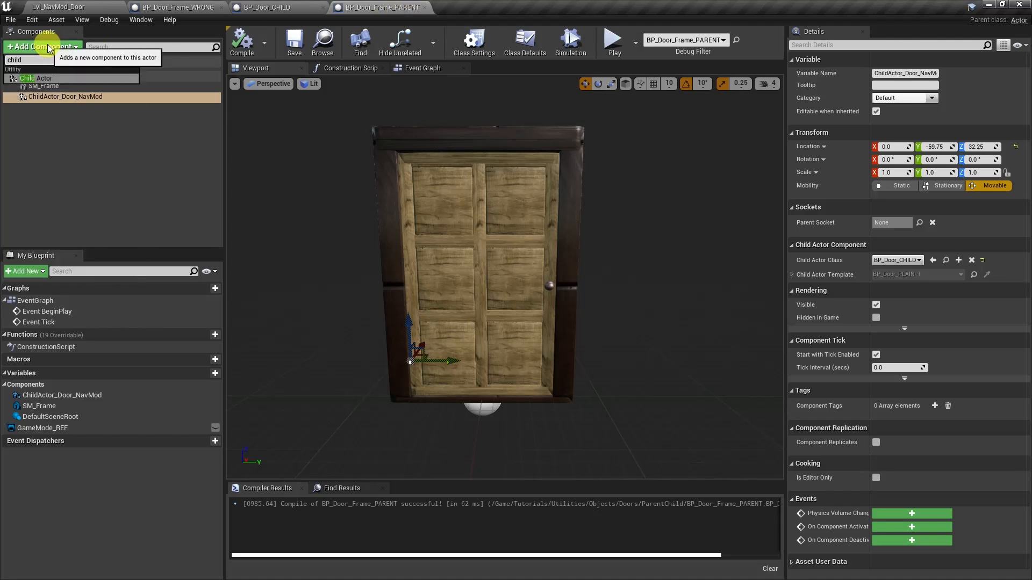
mouse_move(36, 79)
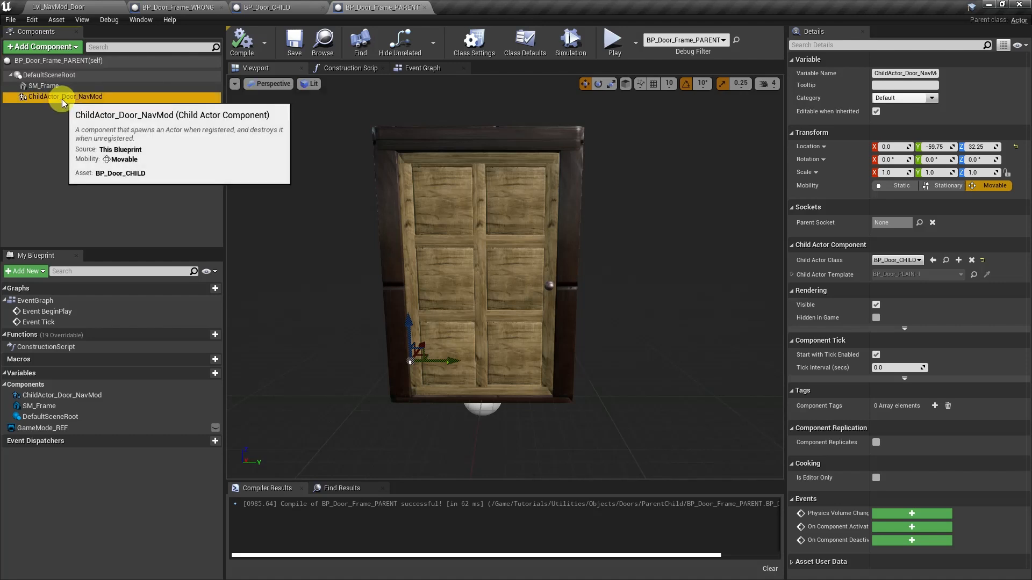
mouse_move(810, 263)
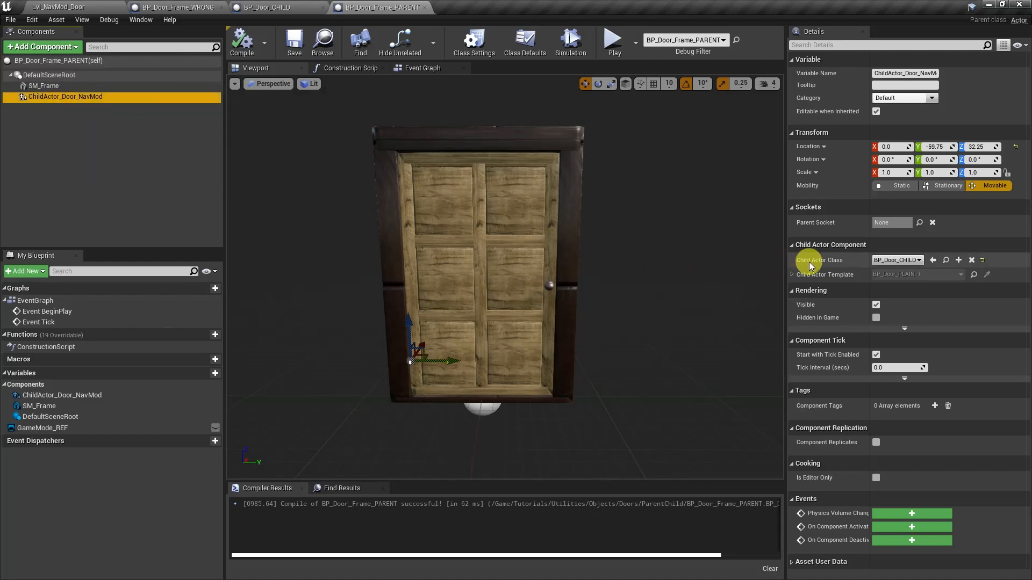
mouse_move(835, 263)
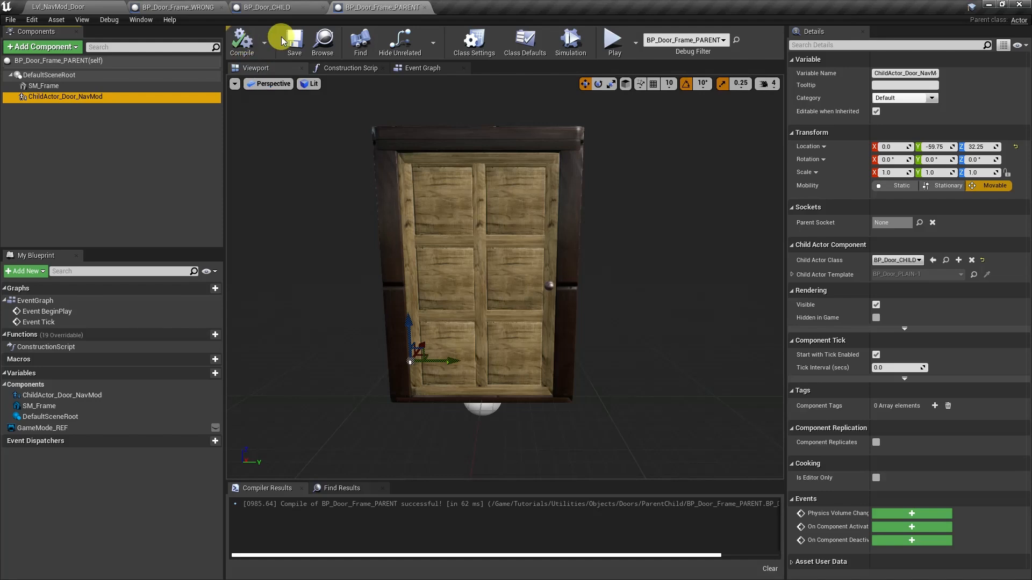
mouse_move(292, 41)
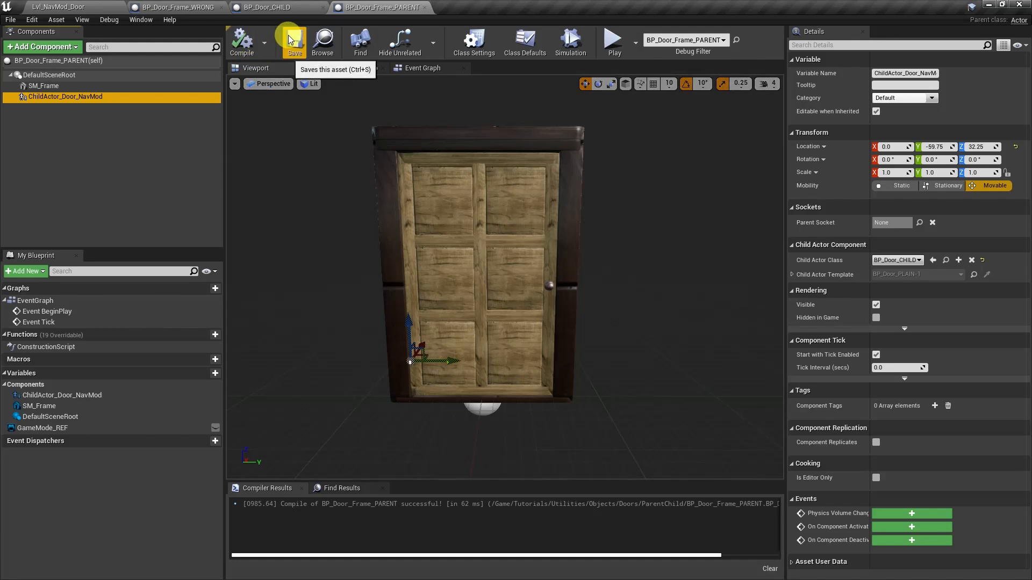
click(610, 38)
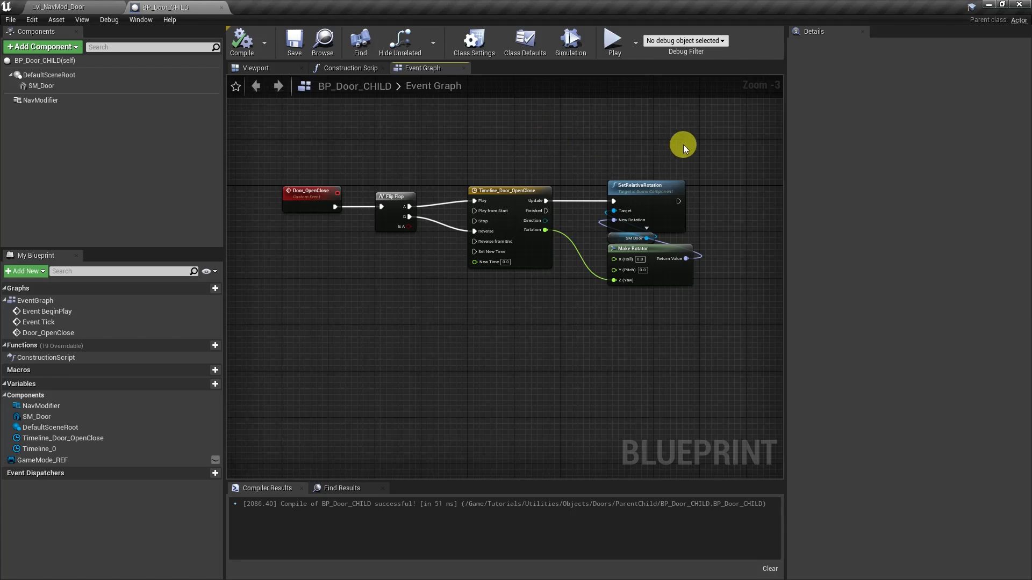
mouse_move(683, 144)
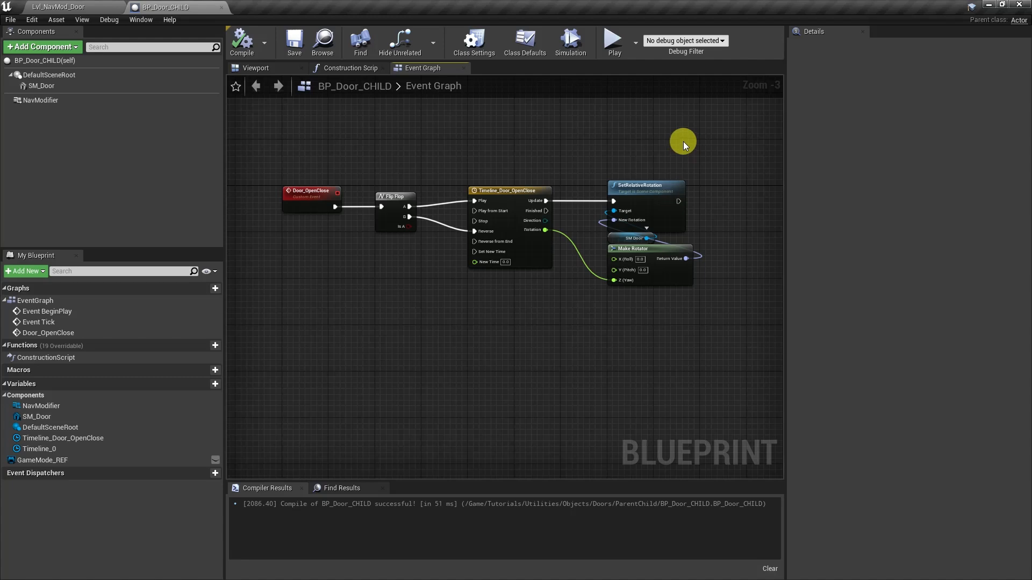
Select the NavModifier component in BP_Door_CHILD's Components panel
click(41, 100)
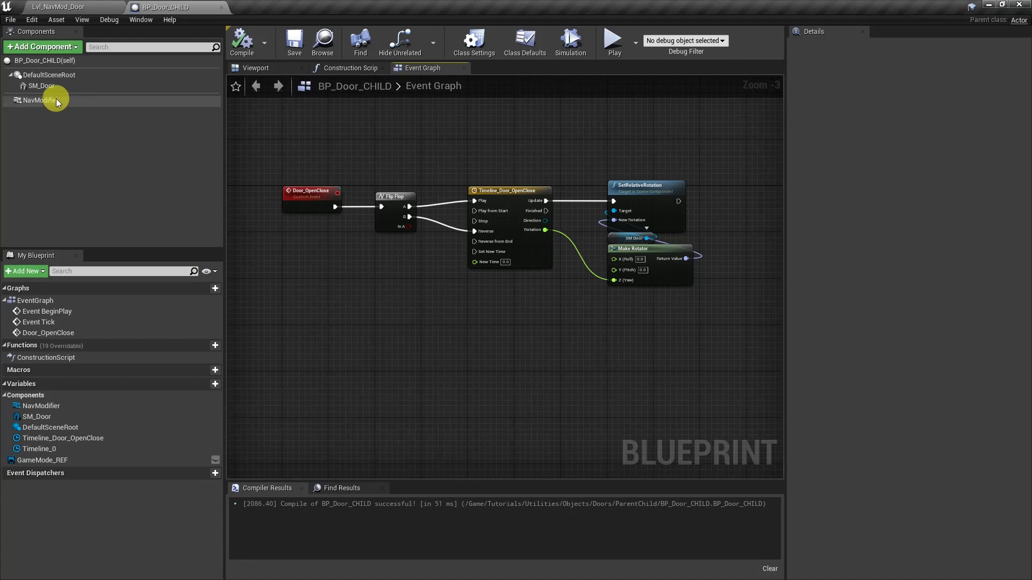
click(41, 100)
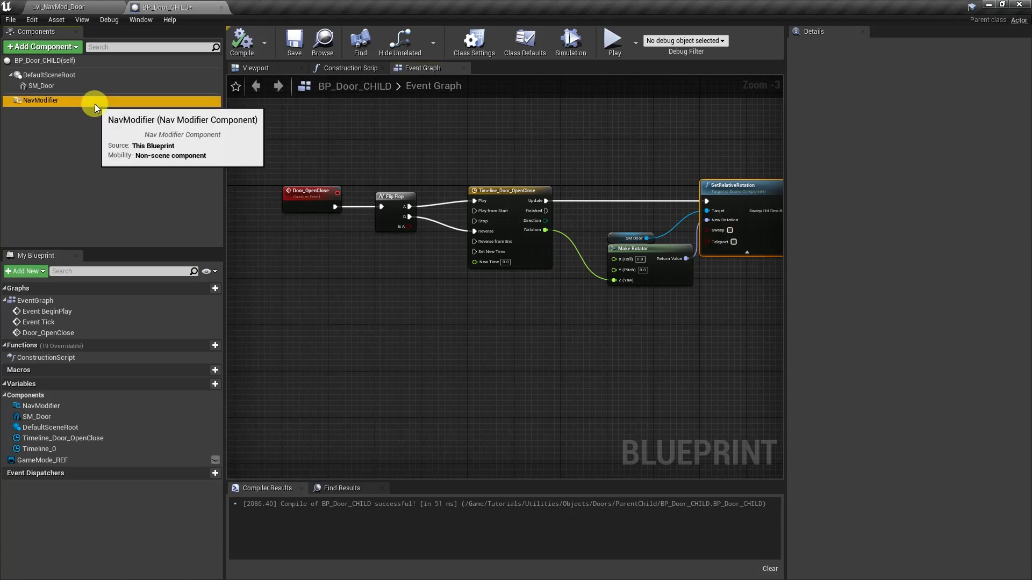
click(40, 100)
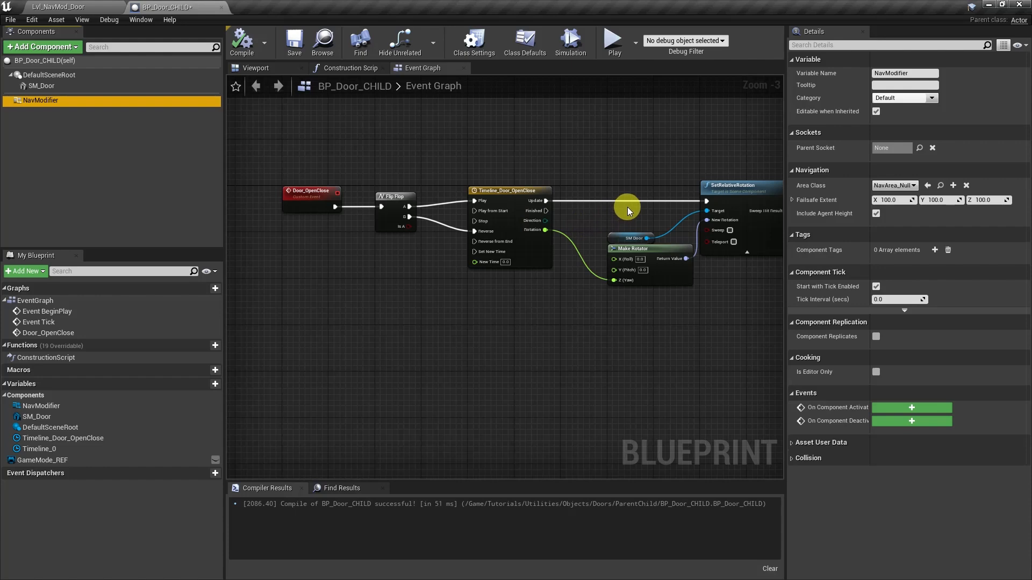
mouse_move(714, 232)
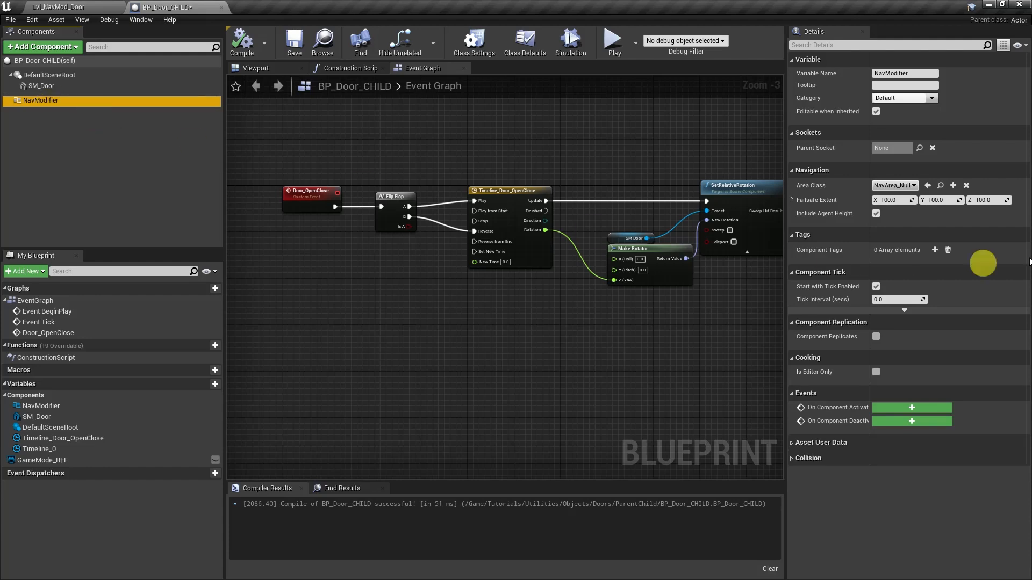
click(904, 73)
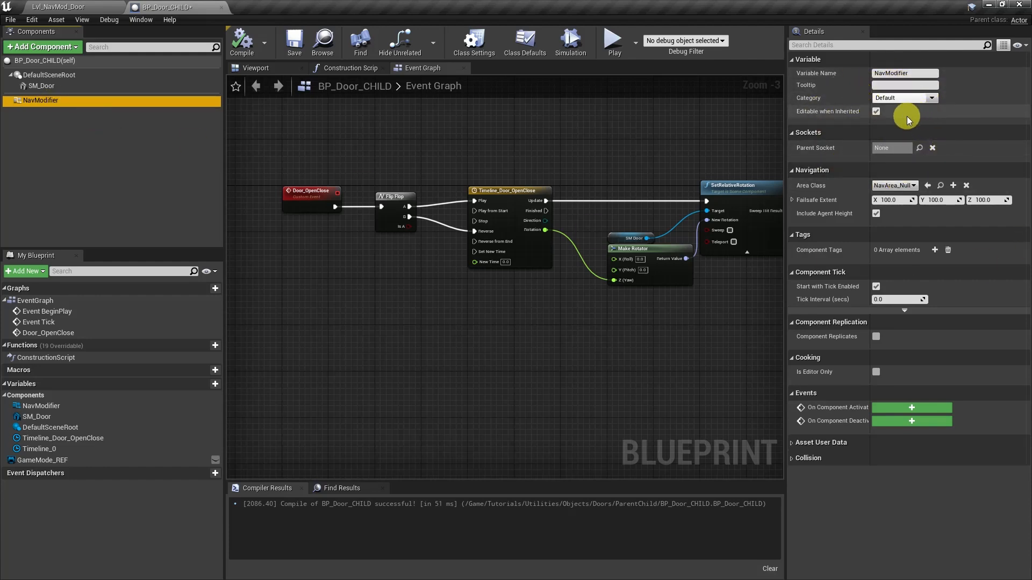
mouse_move(720, 152)
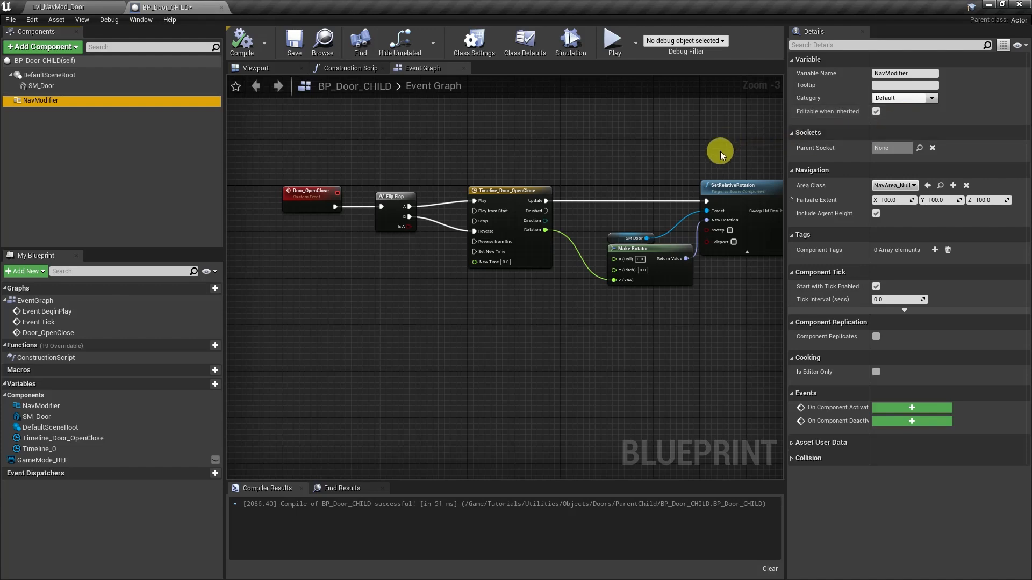
click(42, 86)
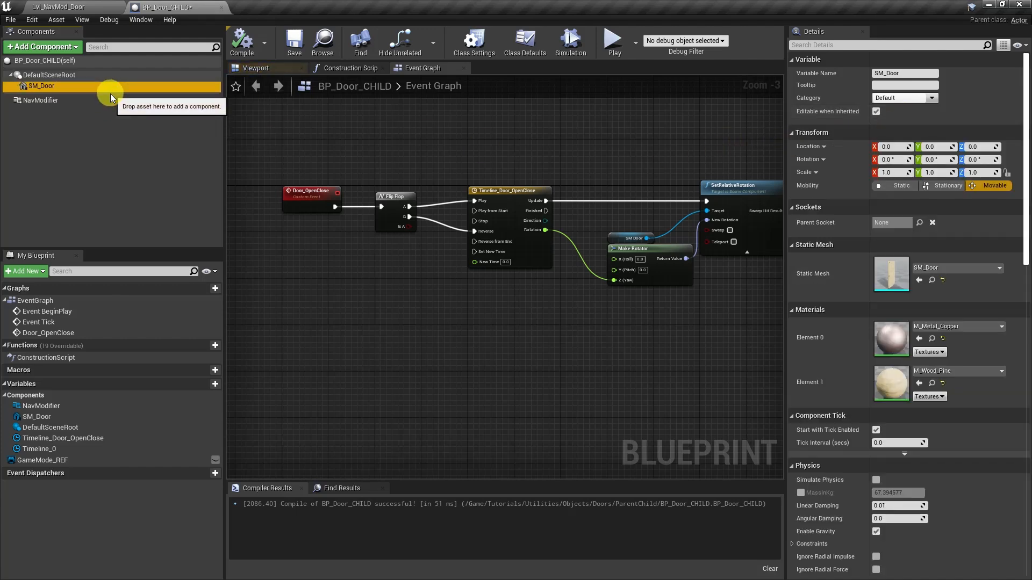
click(39, 100)
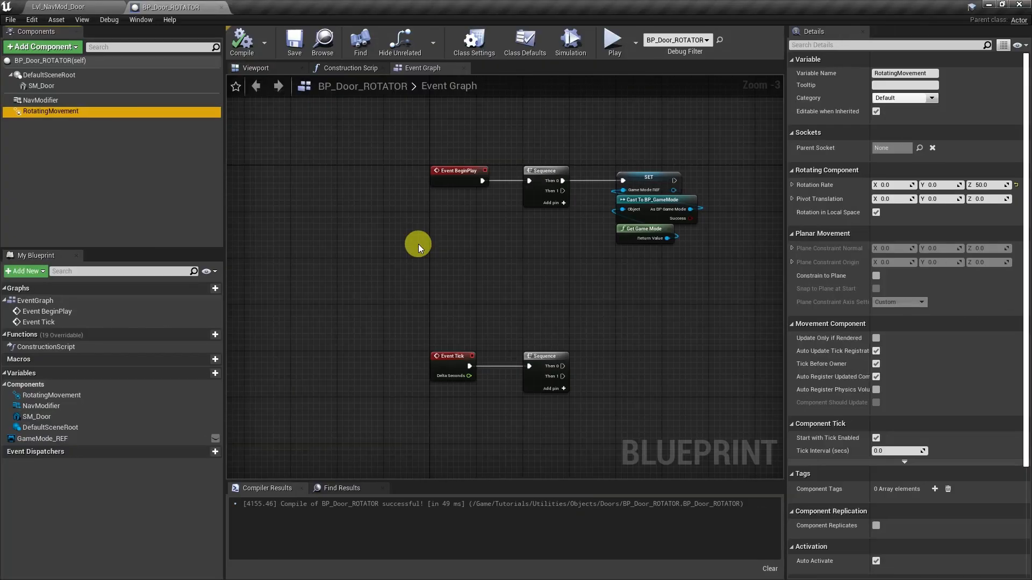
mouse_move(39, 99)
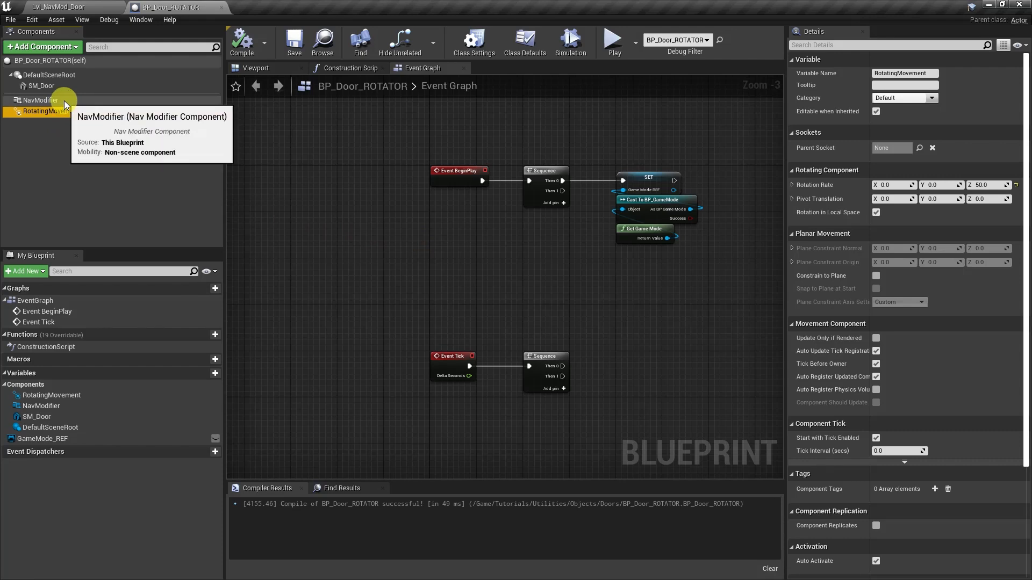
Review BP_Door_ROTATOR's components, confirming its NavModifier beside RotatingMovement
click(50, 111)
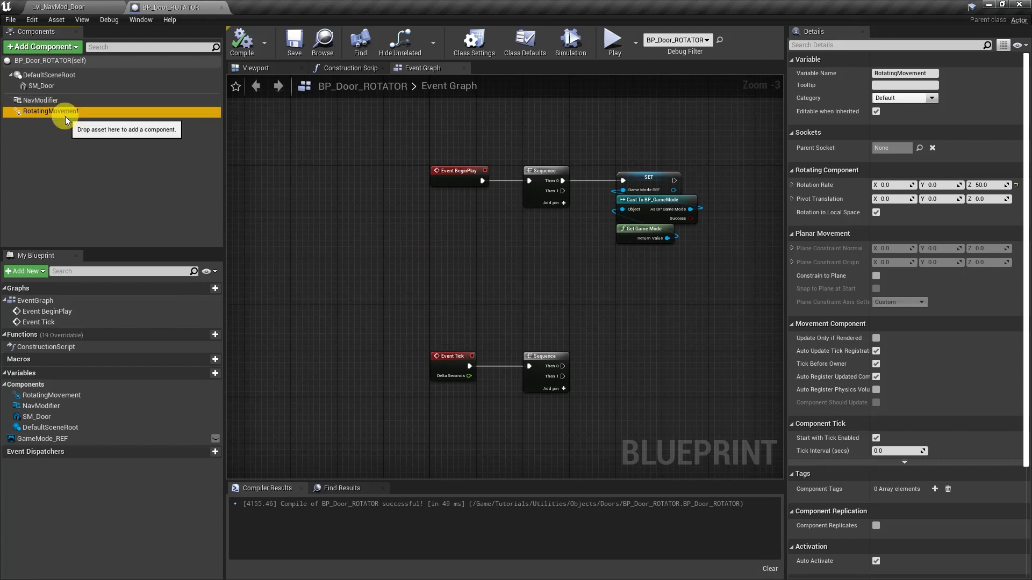
mouse_move(65, 111)
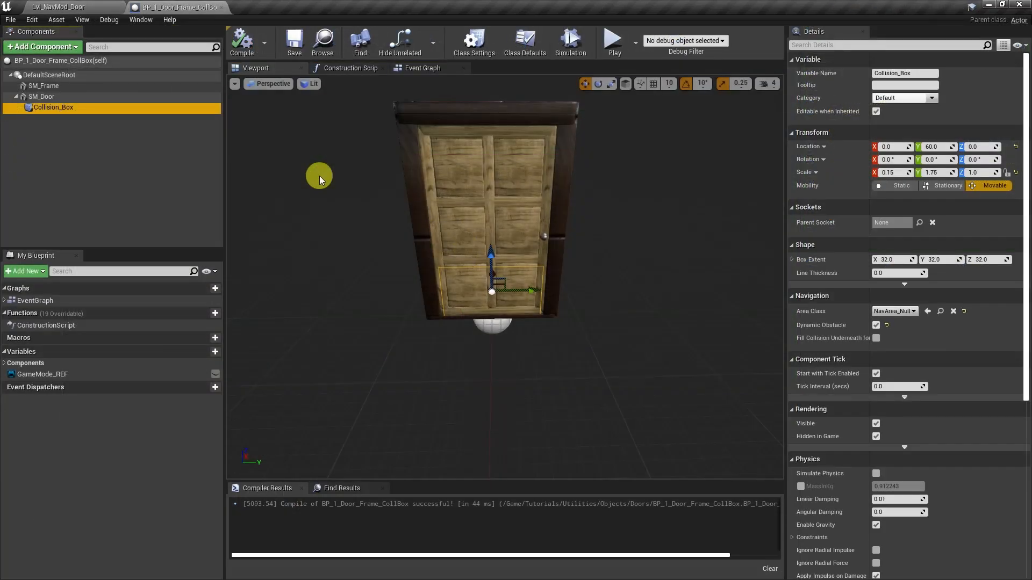
mouse_move(66, 110)
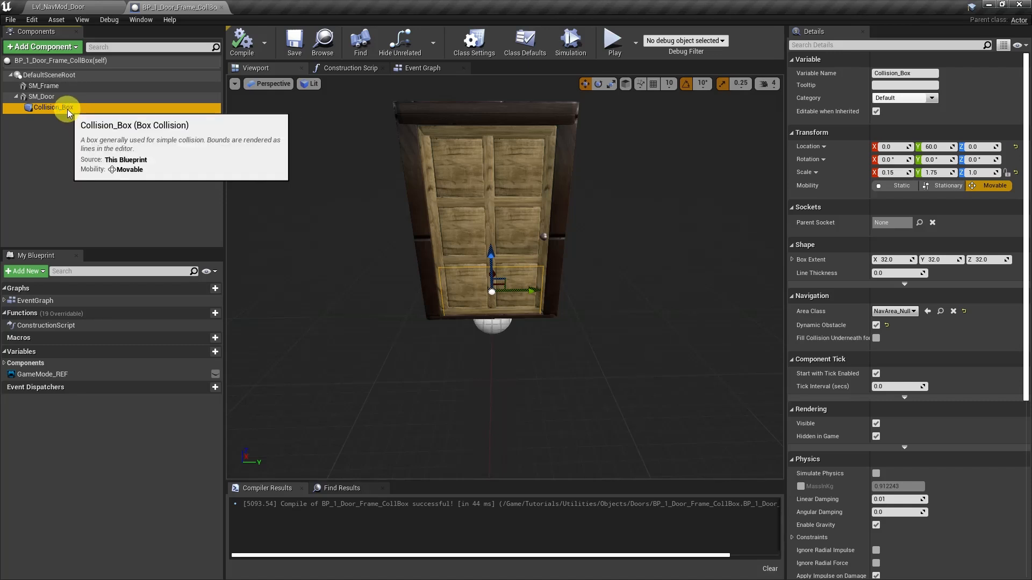
mouse_move(57, 97)
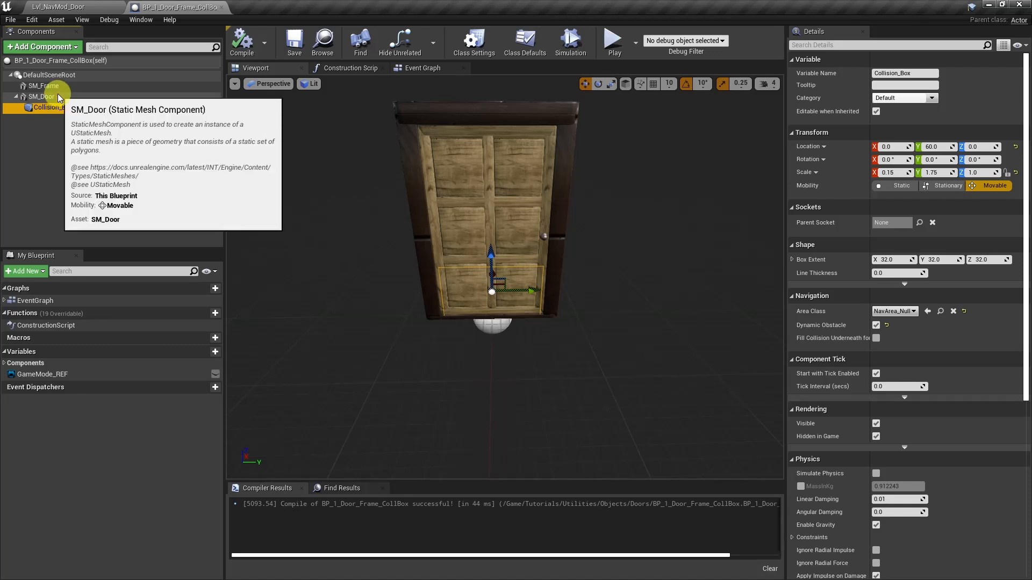
click(52, 108)
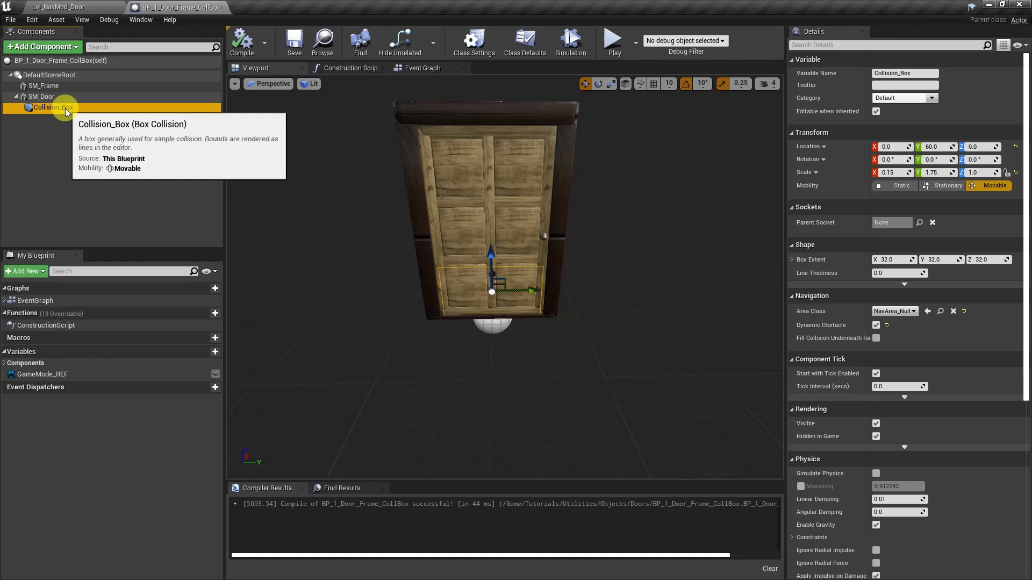
mouse_move(40, 96)
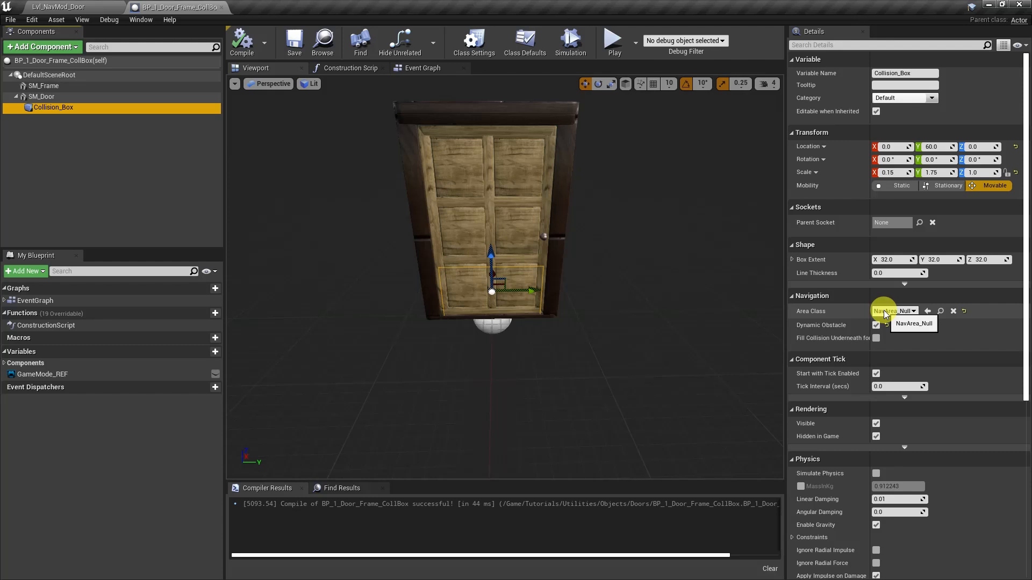
click(912, 311)
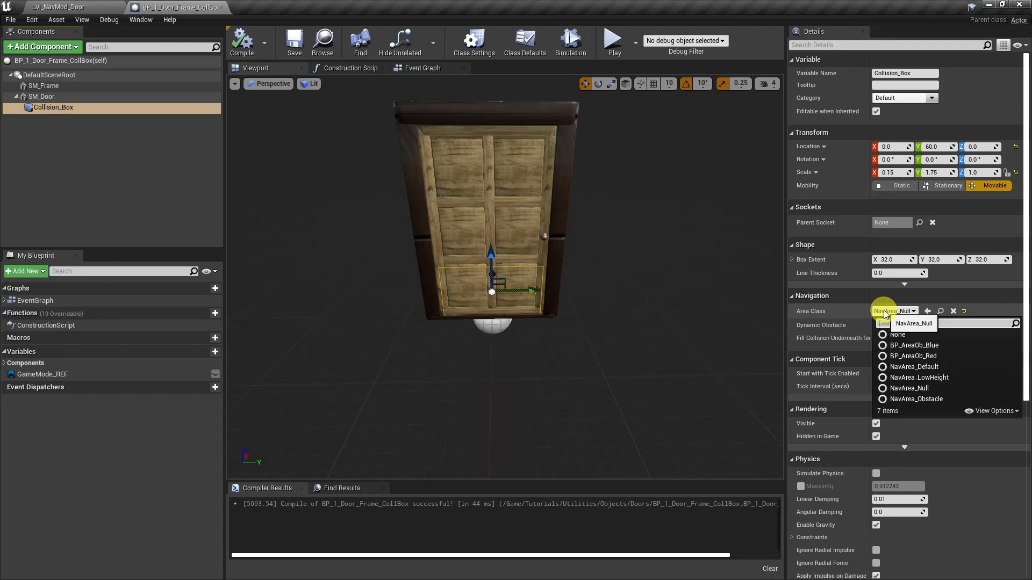
mouse_move(910, 387)
text(nav)
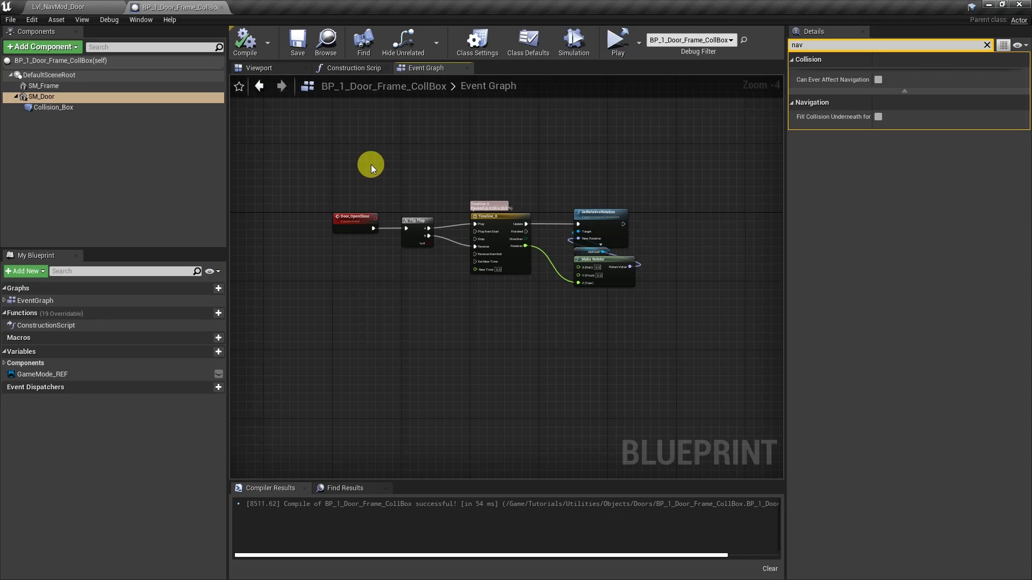
mouse_move(39, 97)
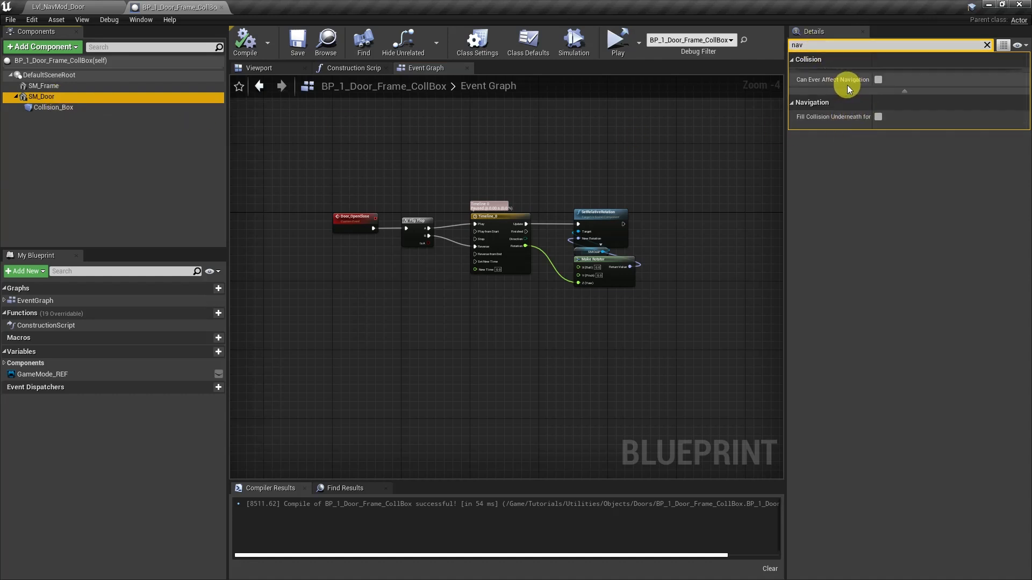
mouse_move(847, 86)
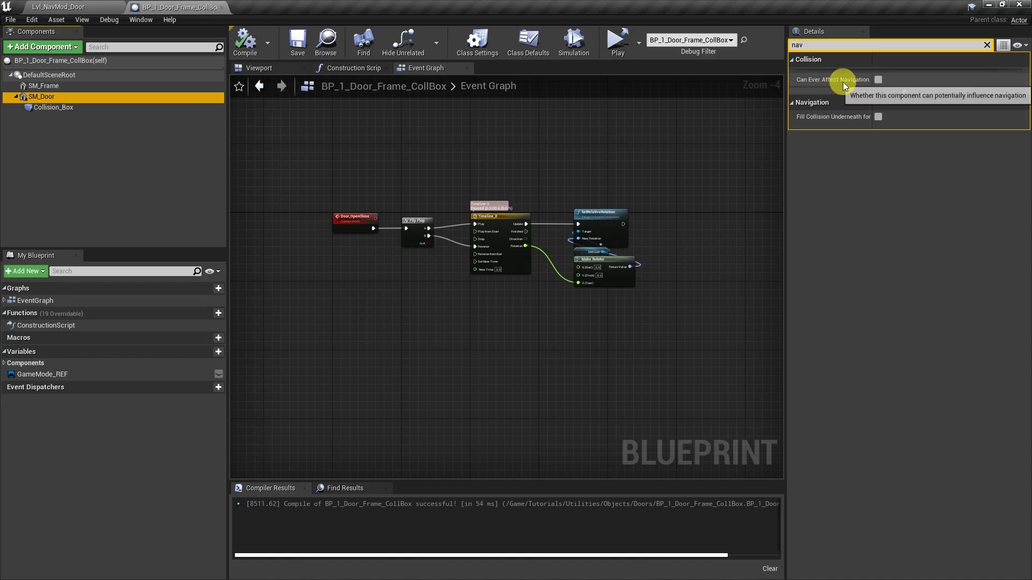
mouse_move(852, 86)
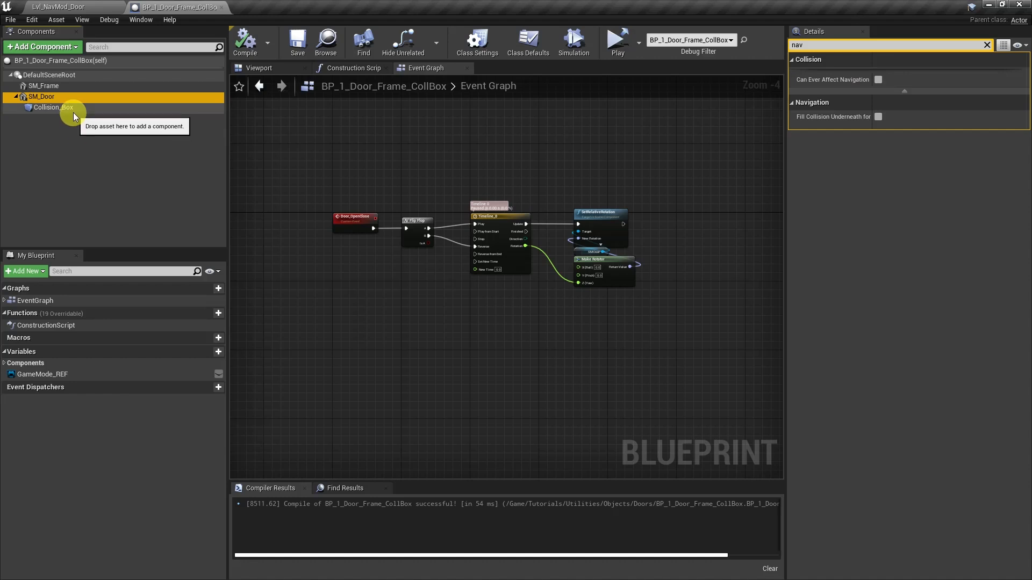
mouse_move(53, 107)
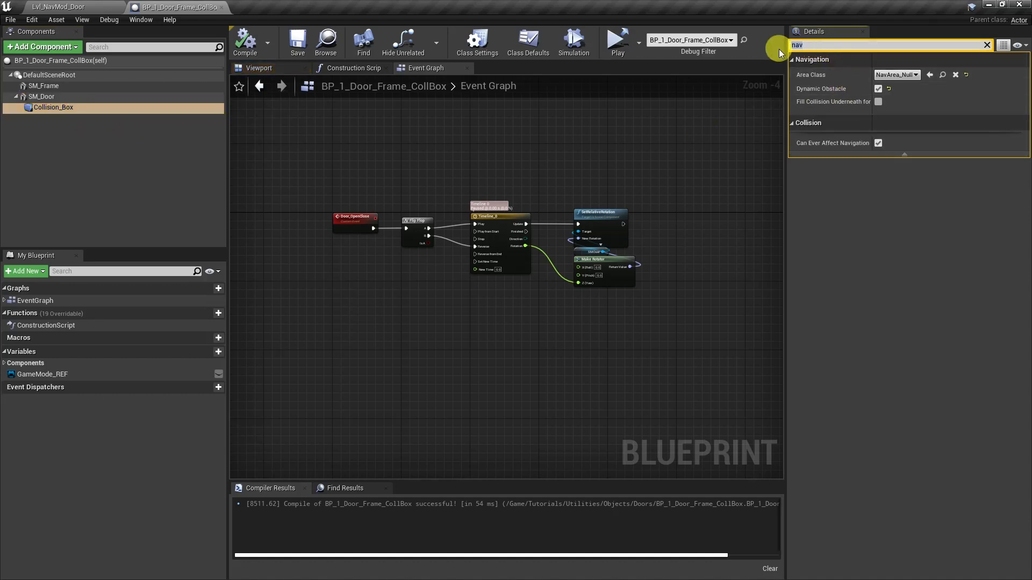
Search Details for 'coll', keep Collision_Box at OverlapAllDynamic, and play the level
text(coll)
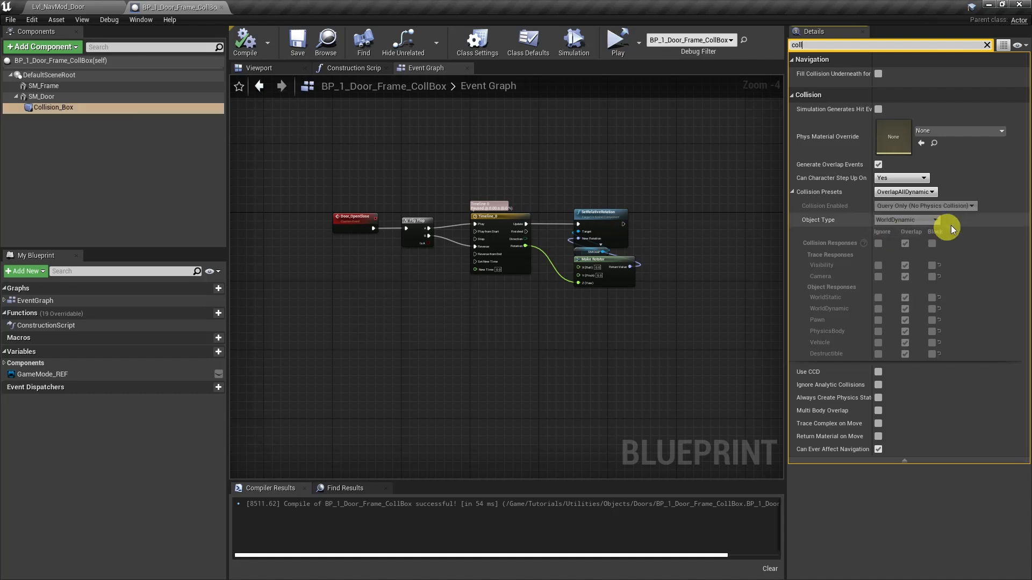
mouse_move(905, 191)
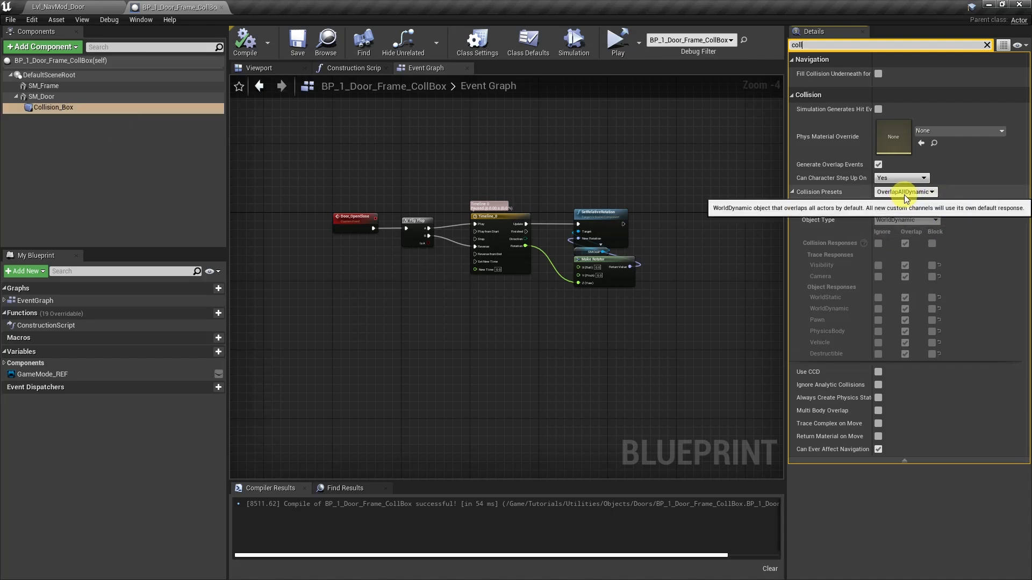
click(903, 191)
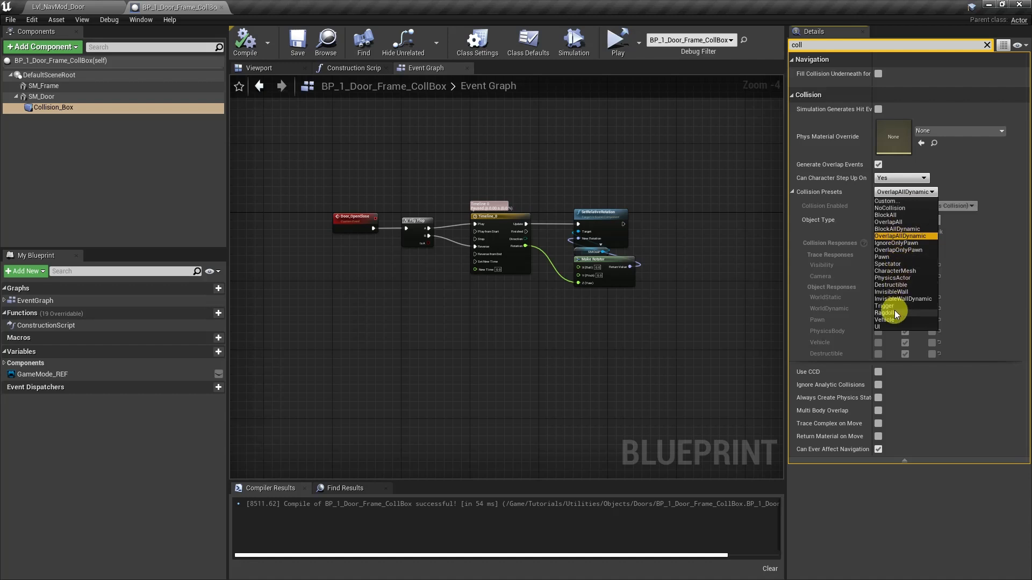
mouse_move(898, 206)
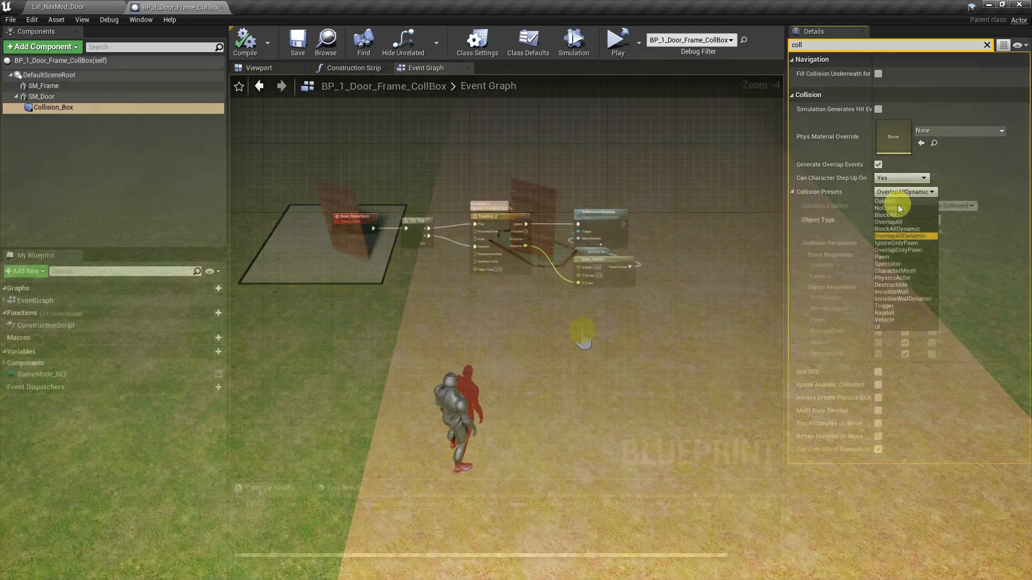
click(616, 38)
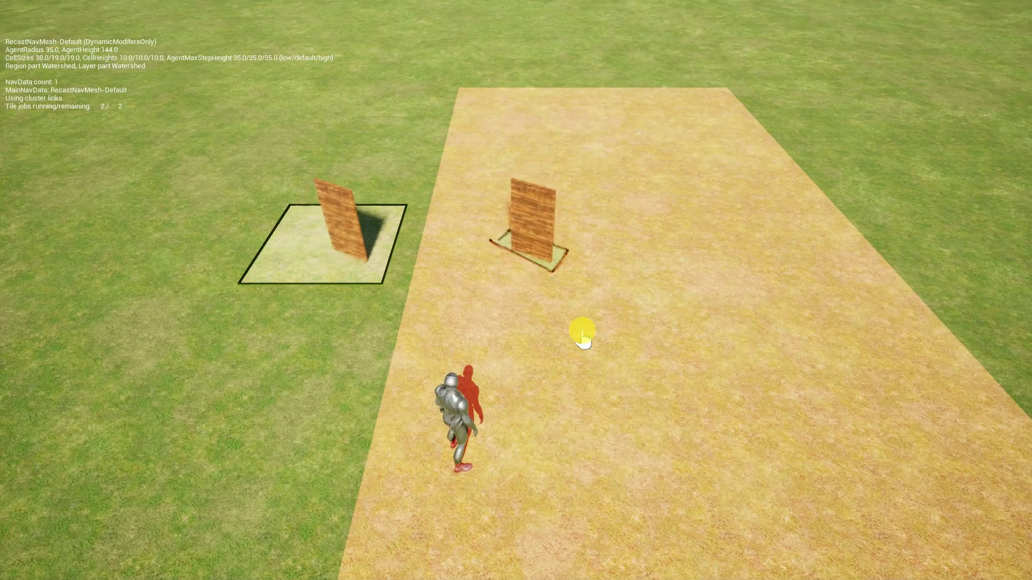